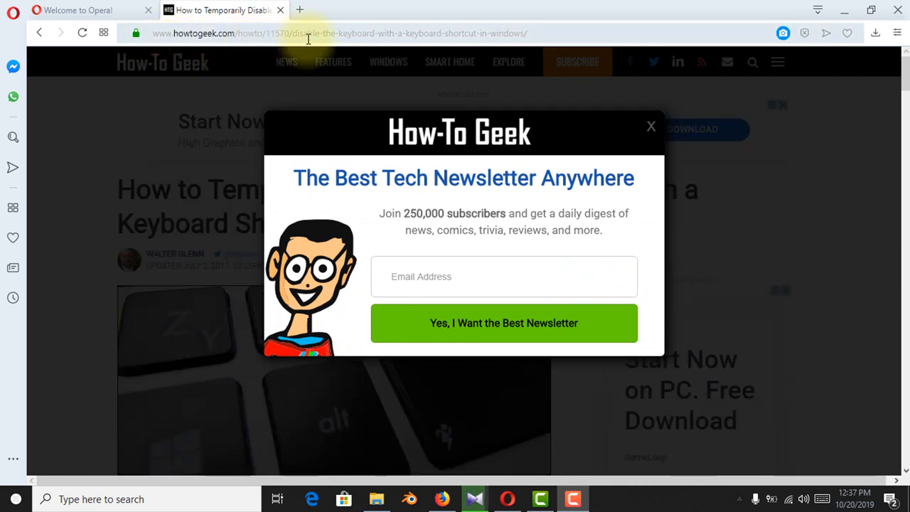
Dismiss the newsletter popup and bring the 'Download and Run Keyboard Locker' section into view.
left_click(651, 126)
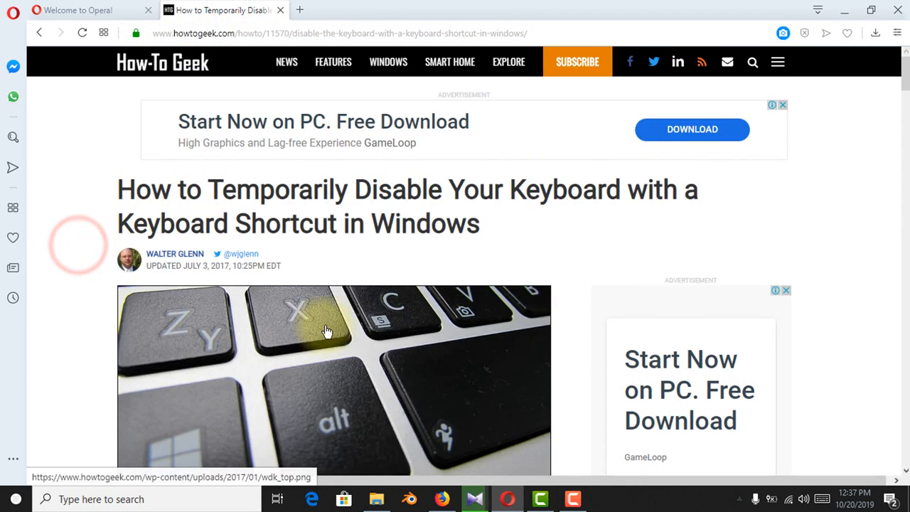
scroll("down", 3)
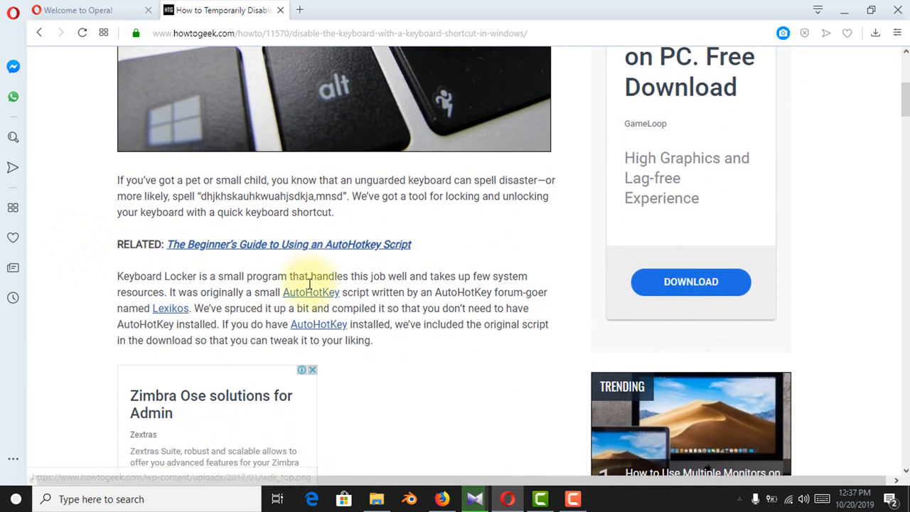
scroll("down", 3)
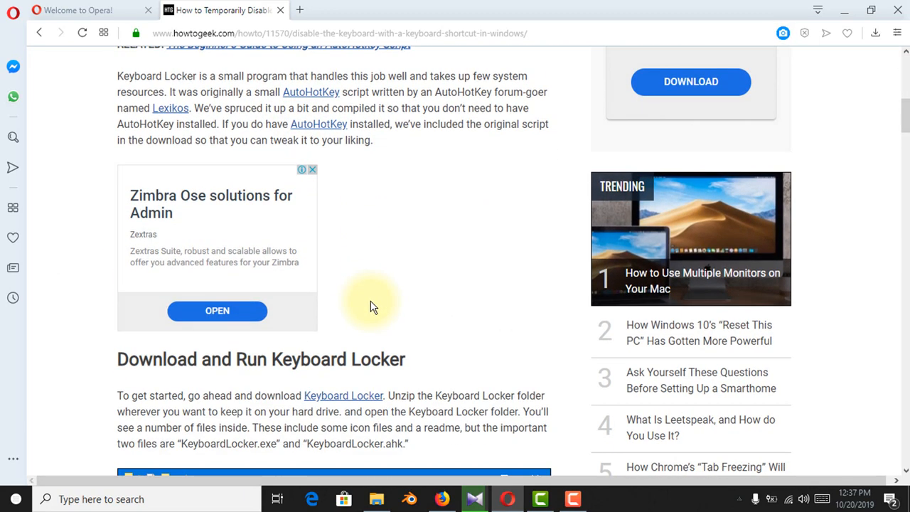
scroll("down", 3)
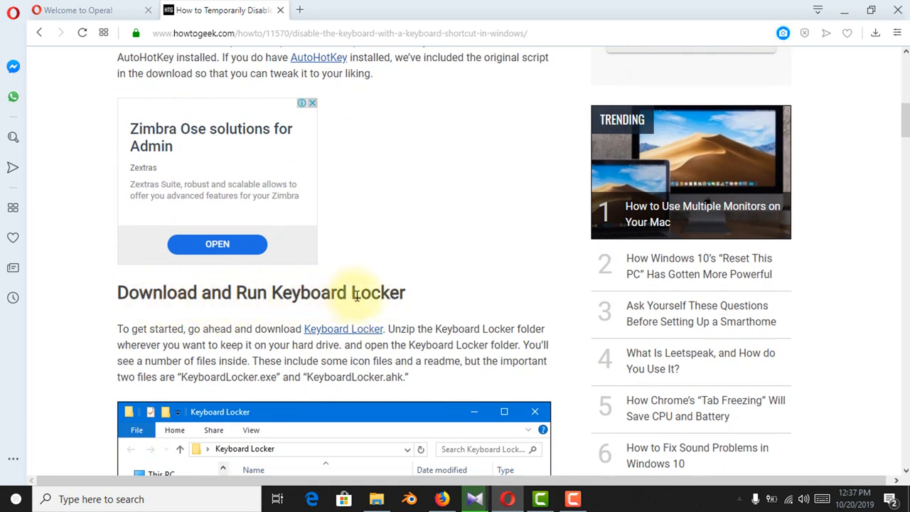
scroll("down", 3)
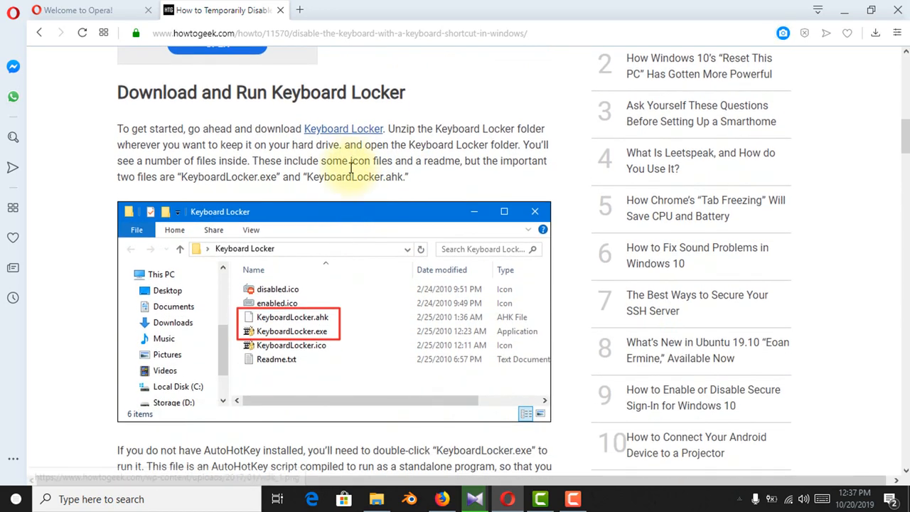
Download Keyboard-Locker.zip from the article link and show it in its folder.
left_click(340, 129)
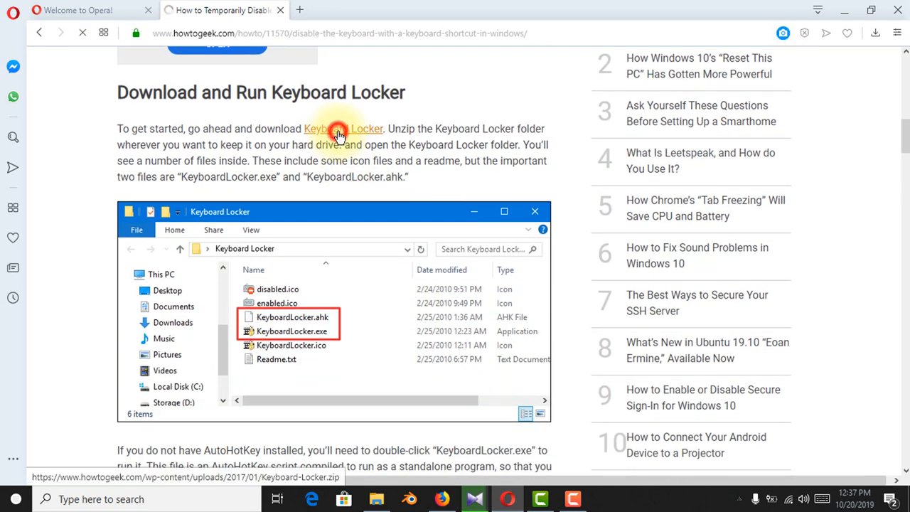
left_click(339, 129)
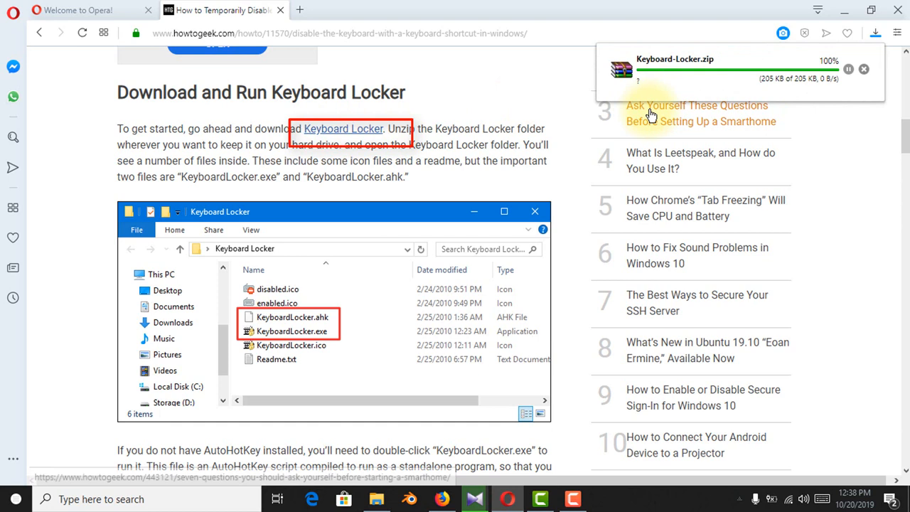
mouse_move(694, 69)
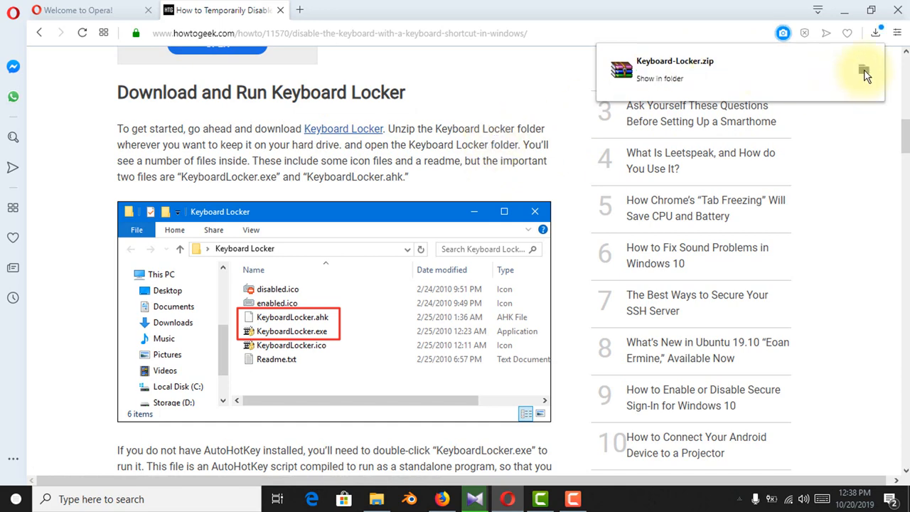
left_click(883, 69)
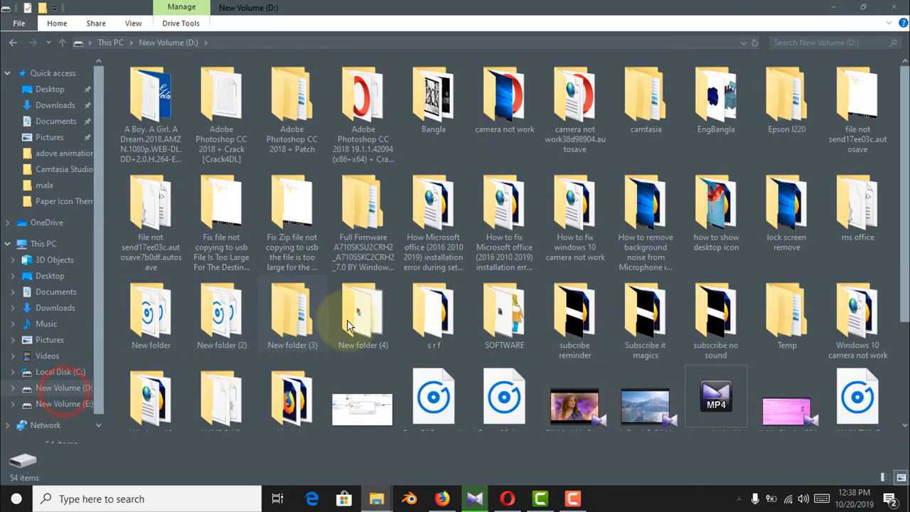
Create New folder (5) on drive D: to hold the Keyboard-Locker.zip archive.
scroll("down", 3)
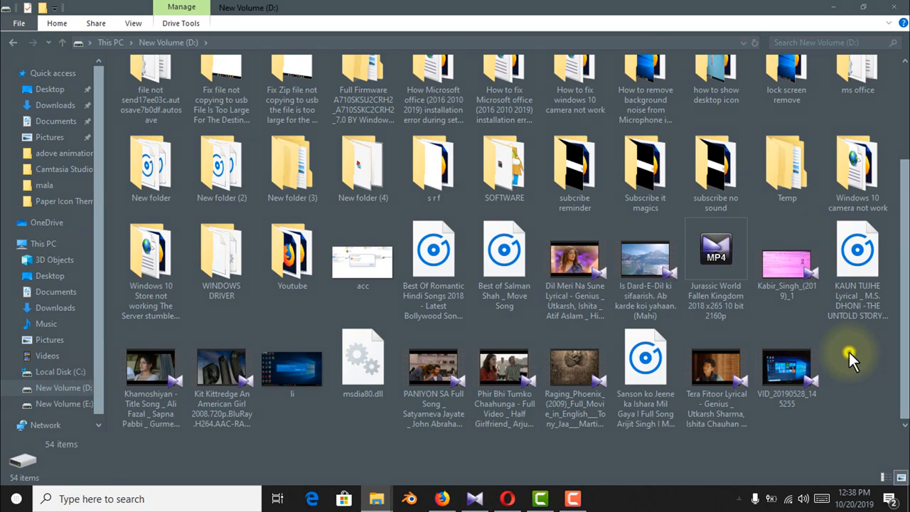
right_click(851, 360)
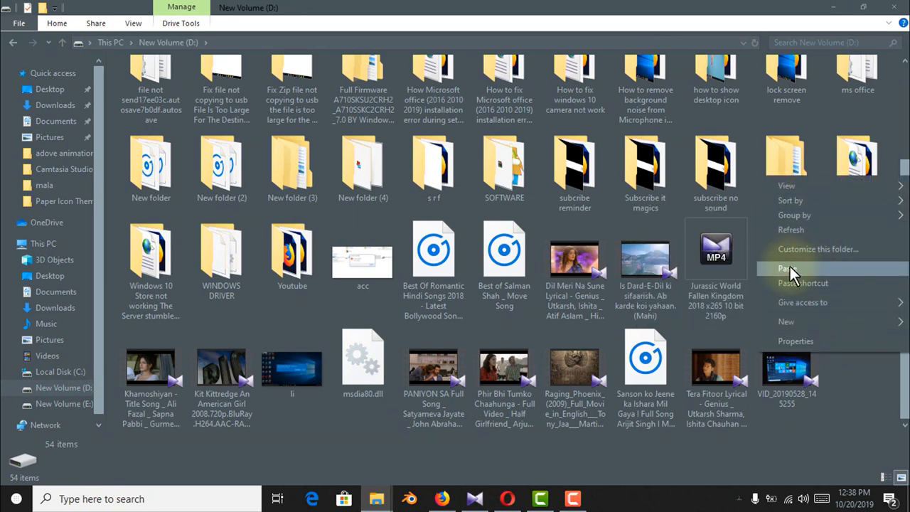
mouse_move(797, 323)
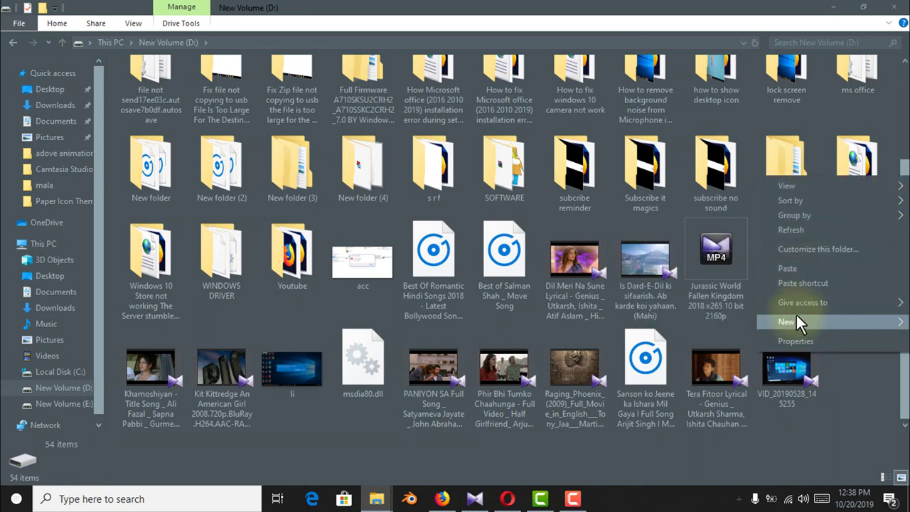
left_click(787, 321)
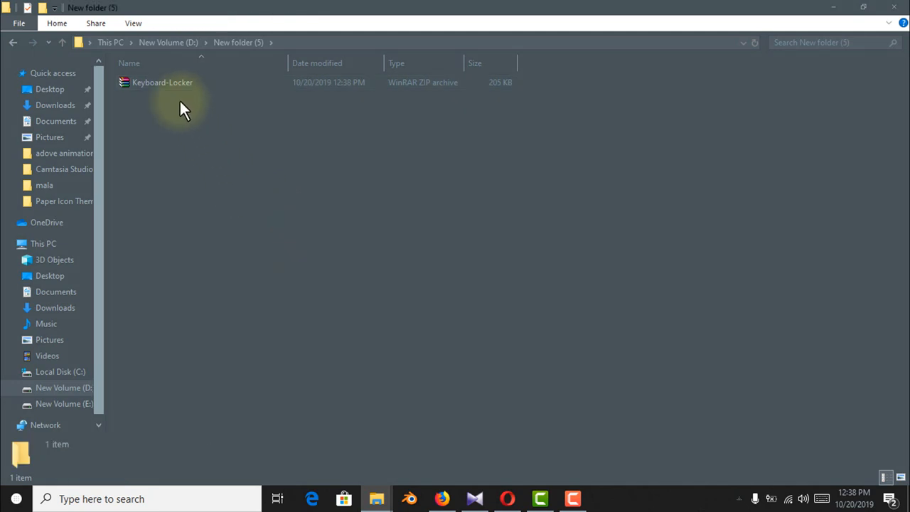
Extract Keyboard-Locker.zip here and go into the extracted Keyboard Locker folder.
right_click(162, 81)
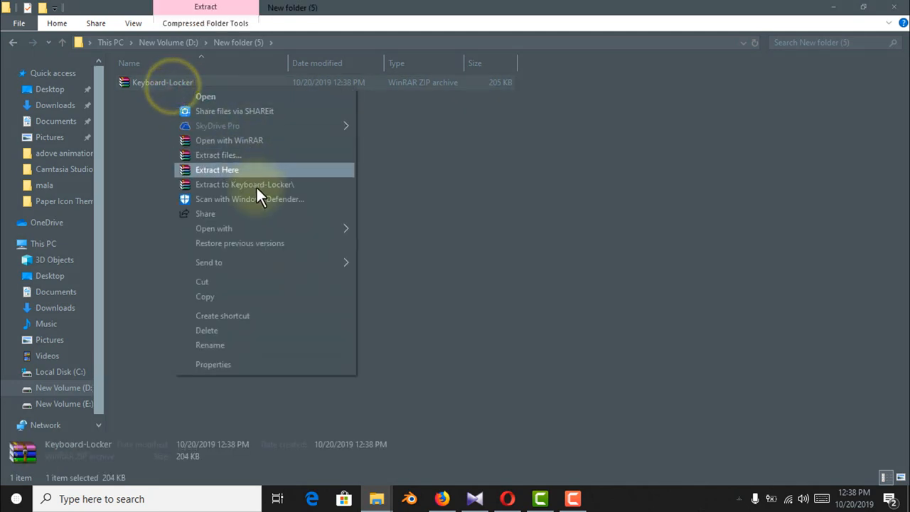
mouse_move(259, 190)
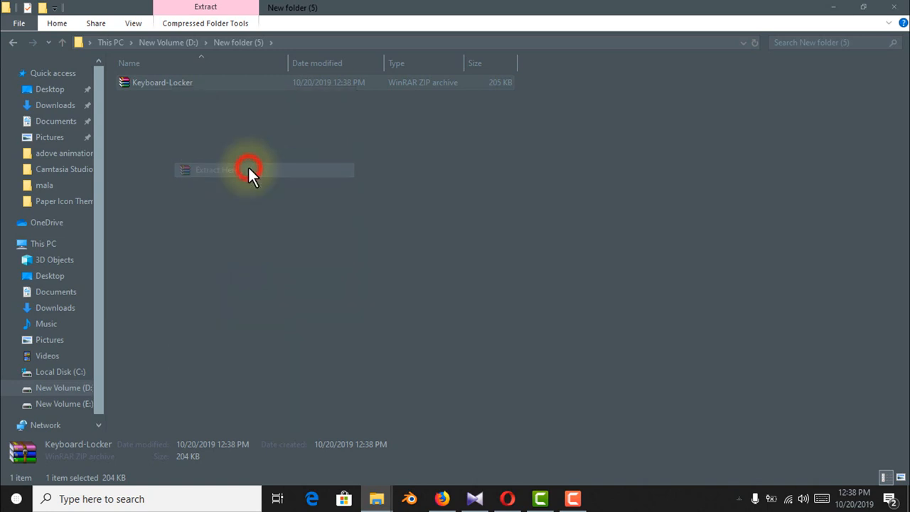
left_click(213, 170)
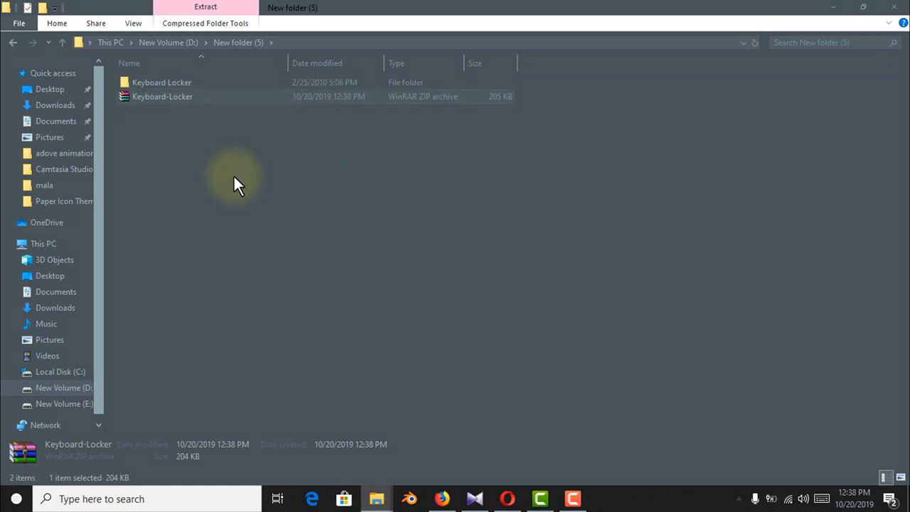
double_click(157, 82)
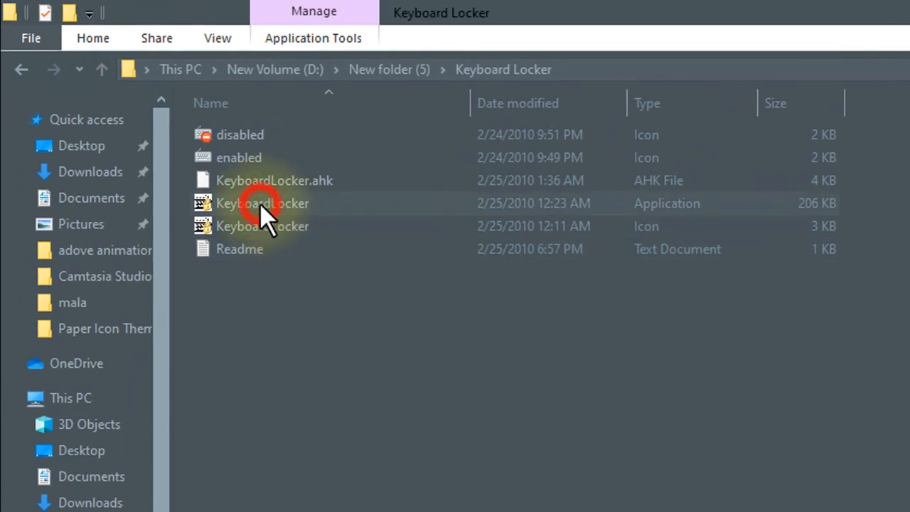
mouse_move(249, 256)
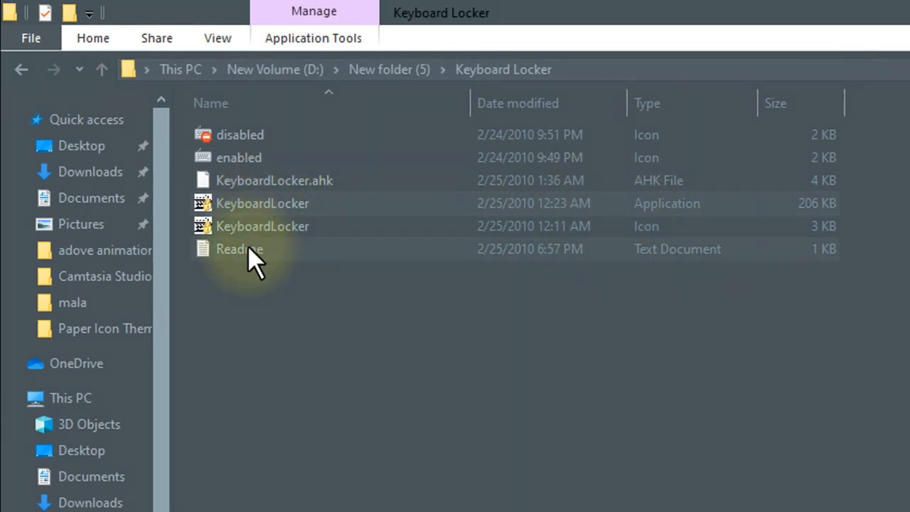
double_click(240, 249)
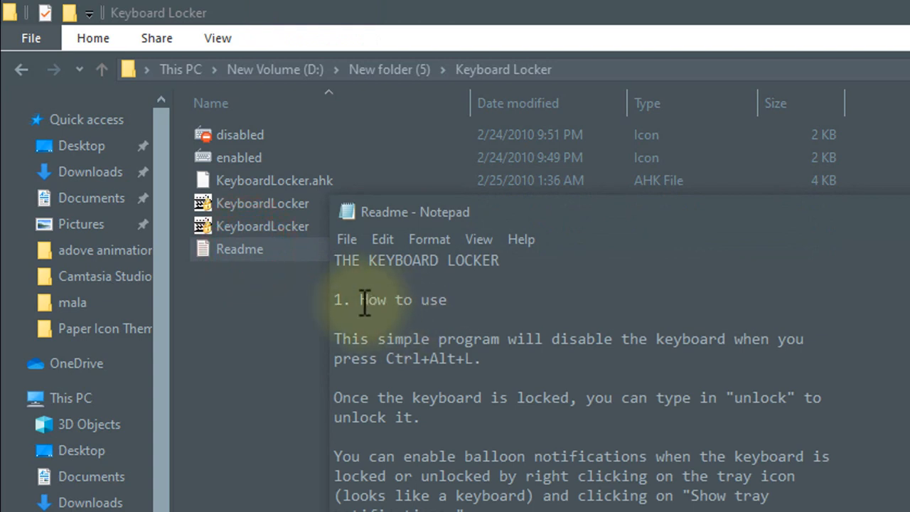
mouse_move(675, 339)
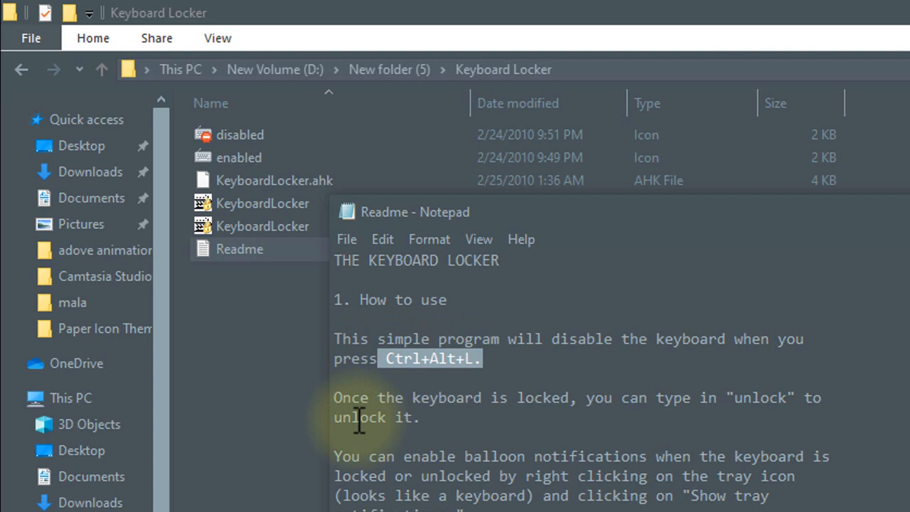
mouse_move(334, 409)
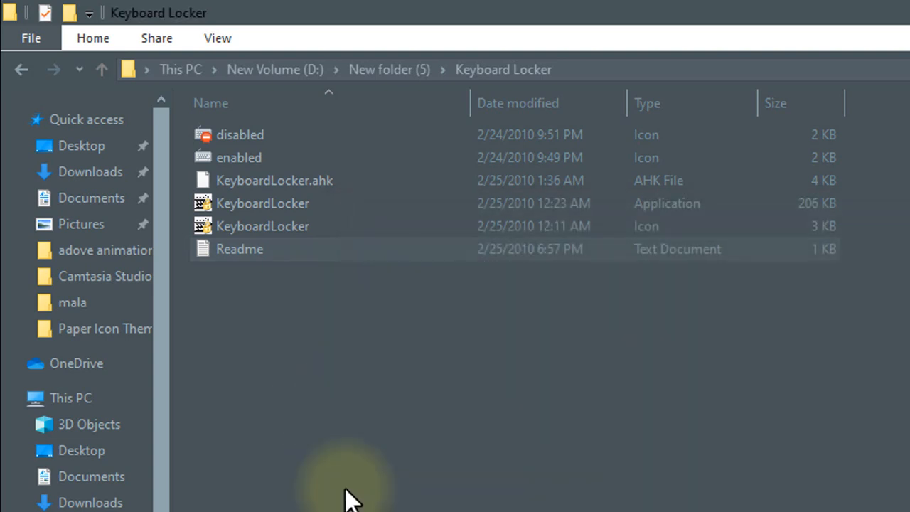
mouse_move(299, 245)
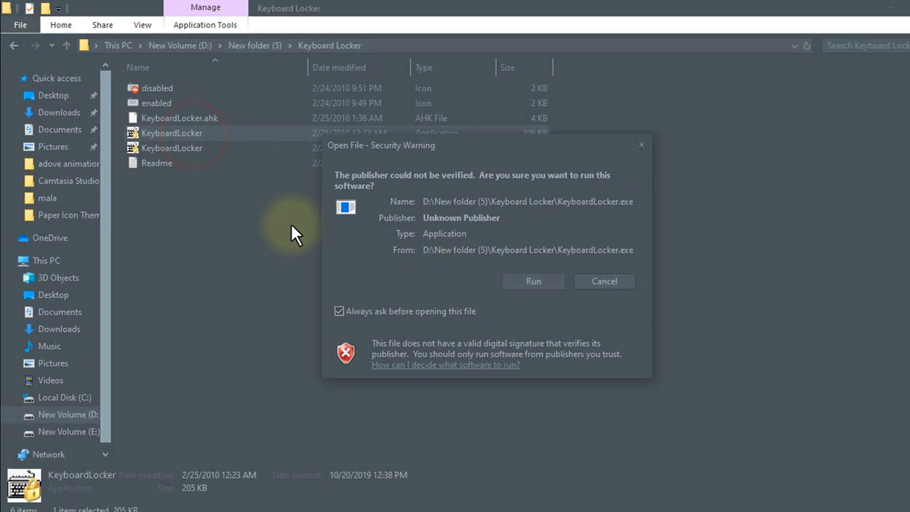
Accept the unverified-publisher warning so KeyboardLocker.exe runs.
left_click(533, 281)
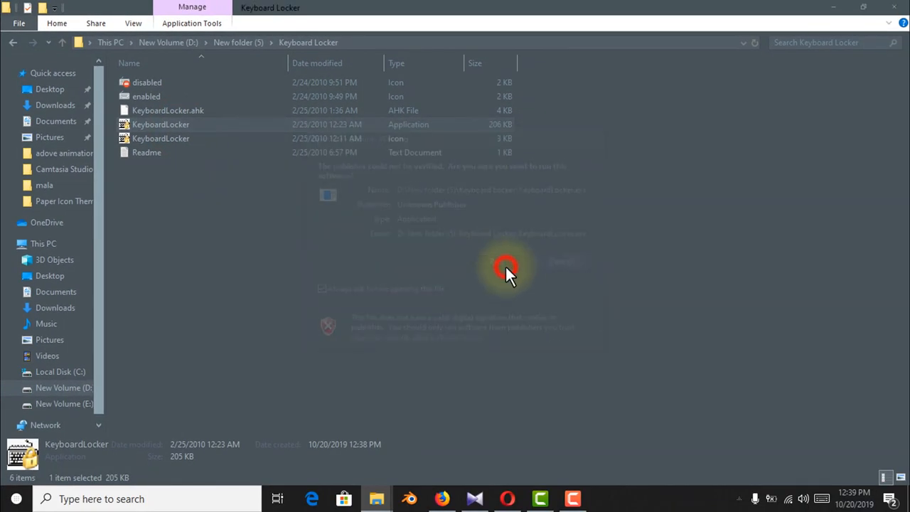
left_click(505, 267)
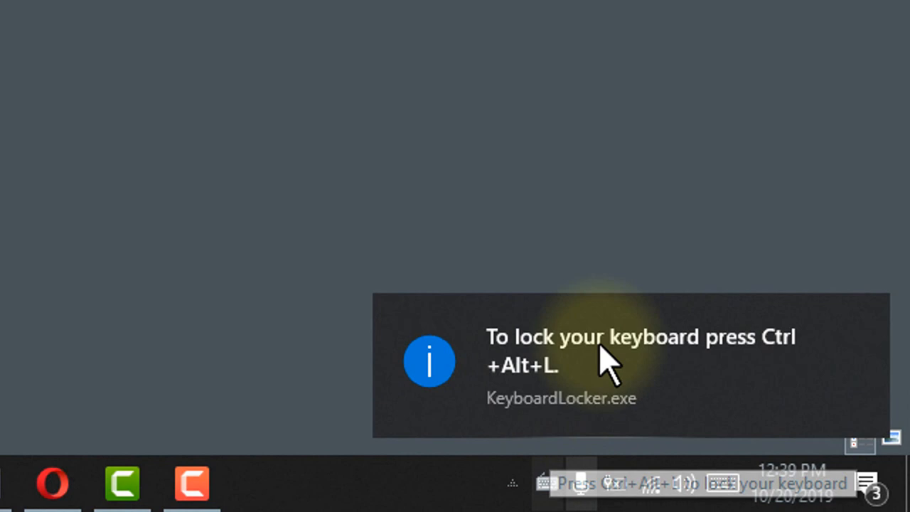
mouse_move(359, 196)
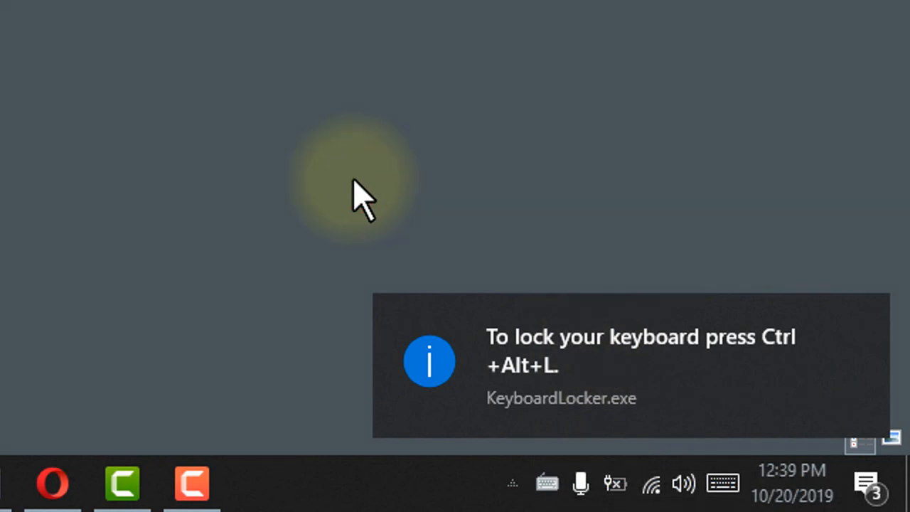
mouse_move(473, 302)
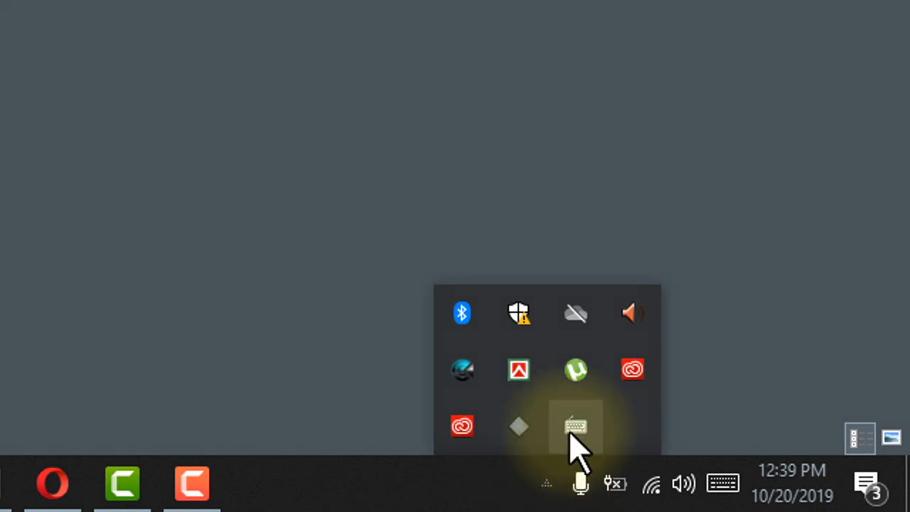
mouse_move(575, 426)
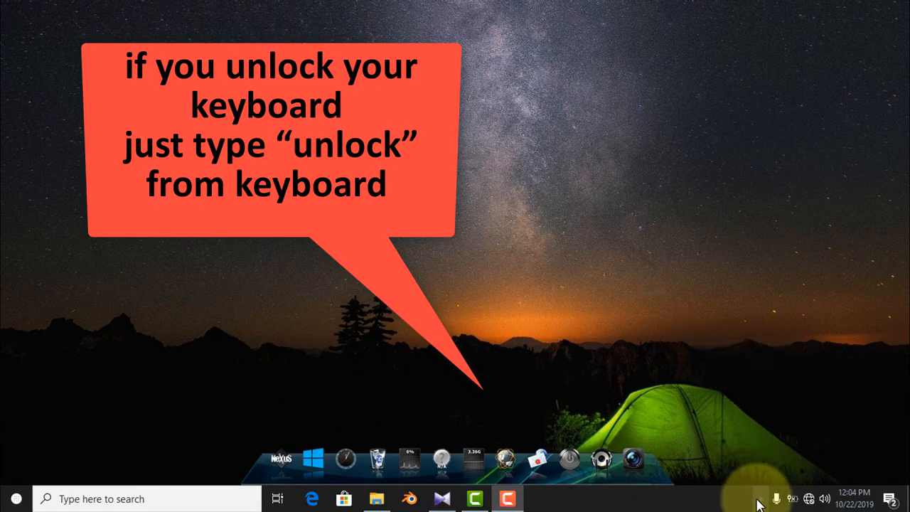
Enable the Show touch keyboard button from the taskbar options.
left_click(761, 499)
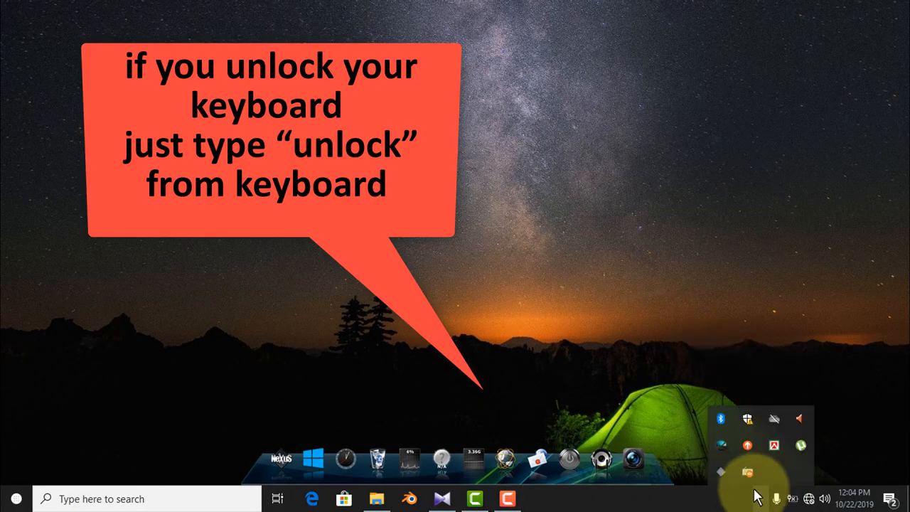
mouse_move(757, 481)
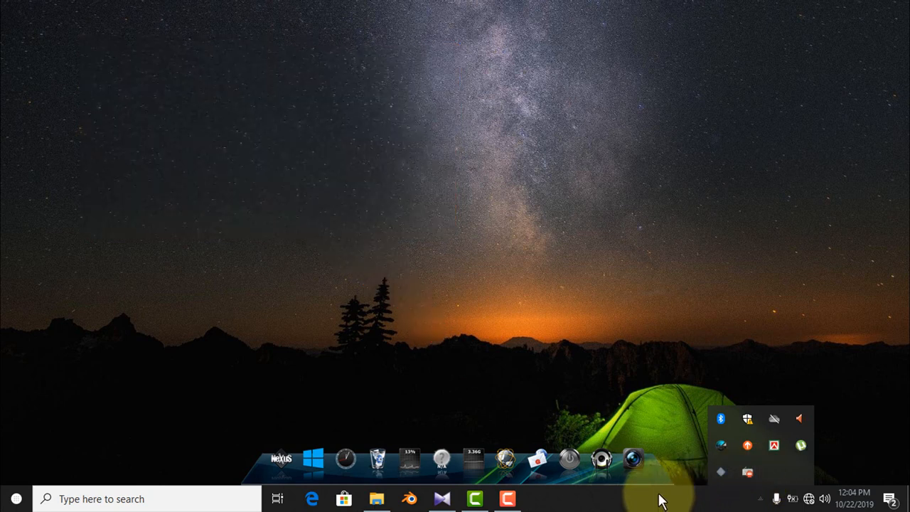
right_click(663, 498)
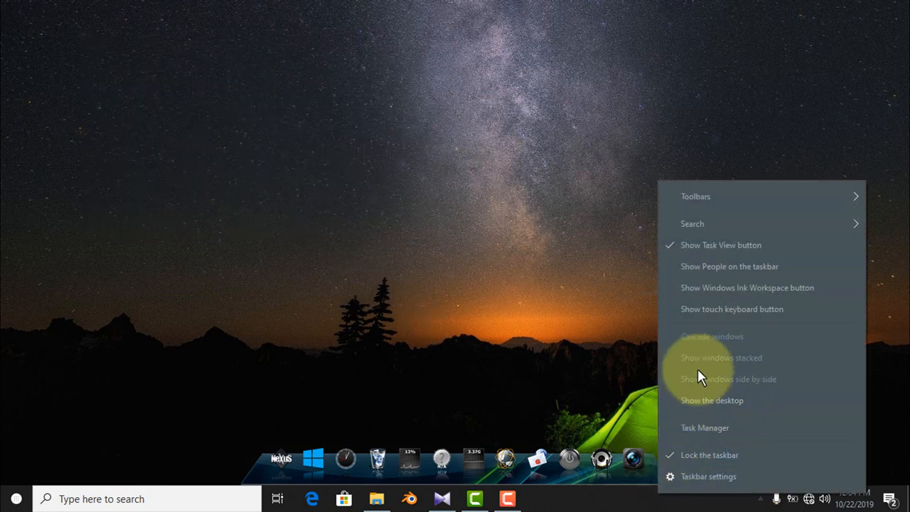
mouse_move(706, 318)
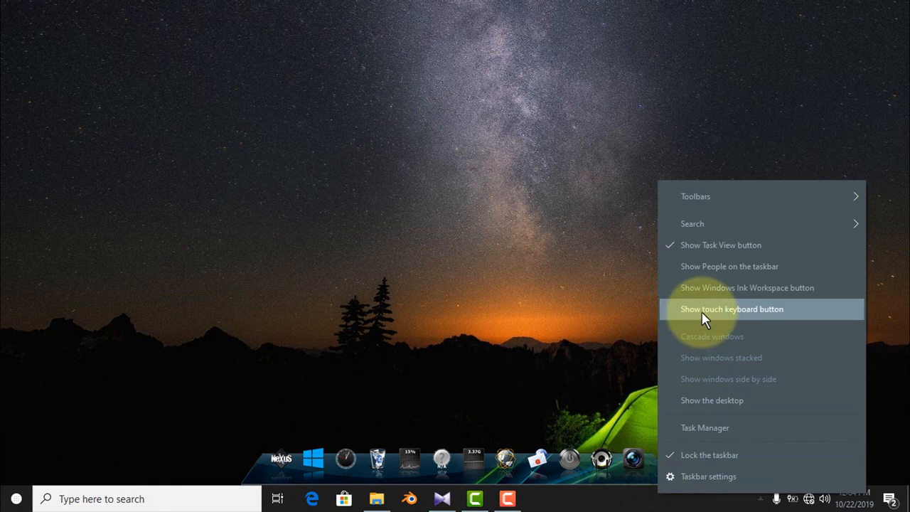
left_click(732, 310)
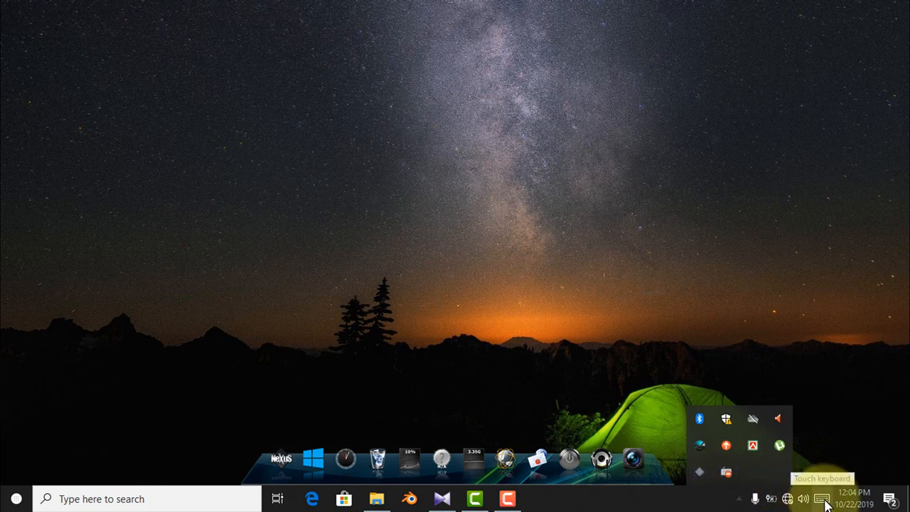
left_click(823, 499)
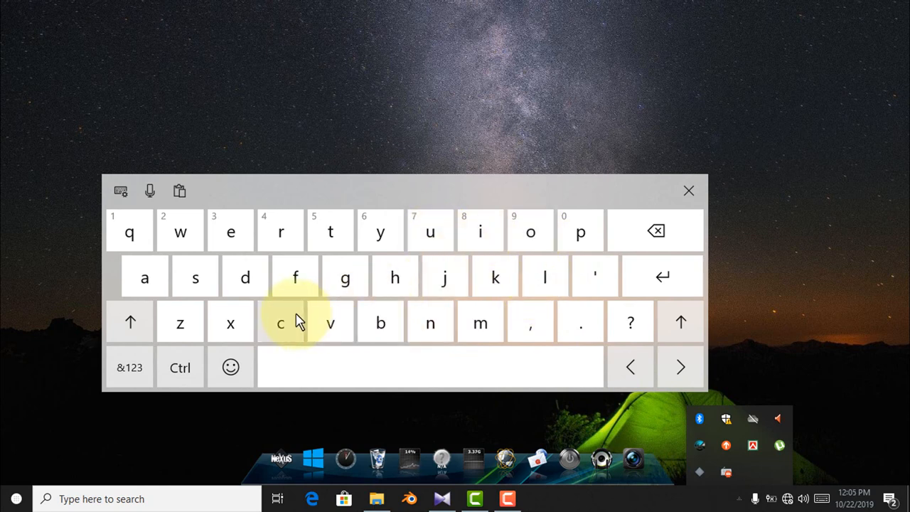
mouse_move(559, 332)
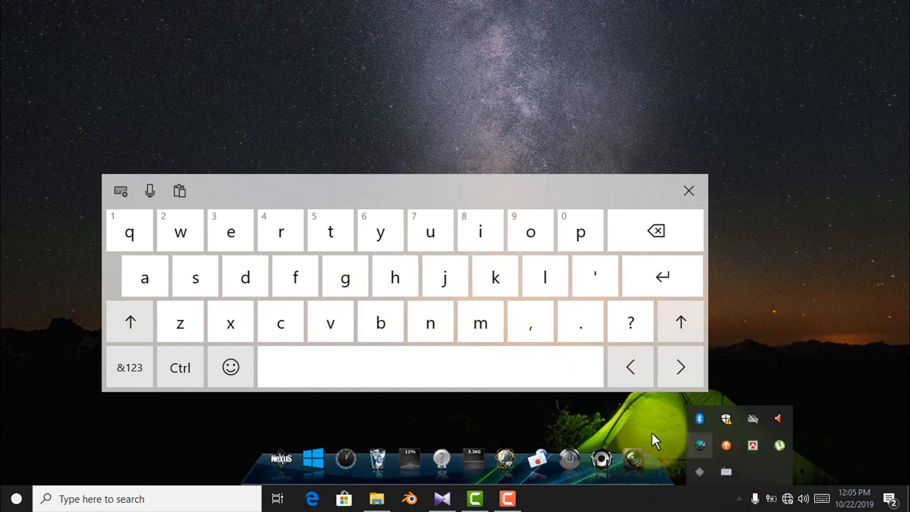
mouse_move(592, 173)
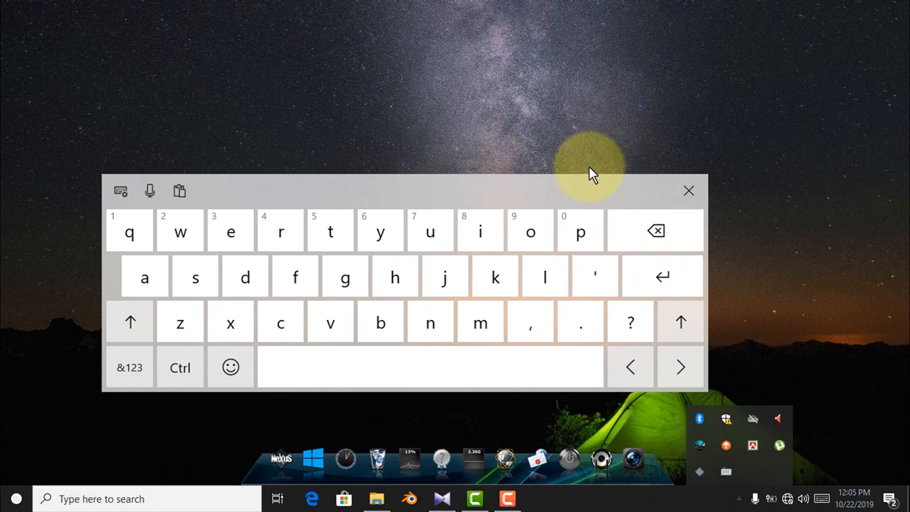
mouse_move(689, 192)
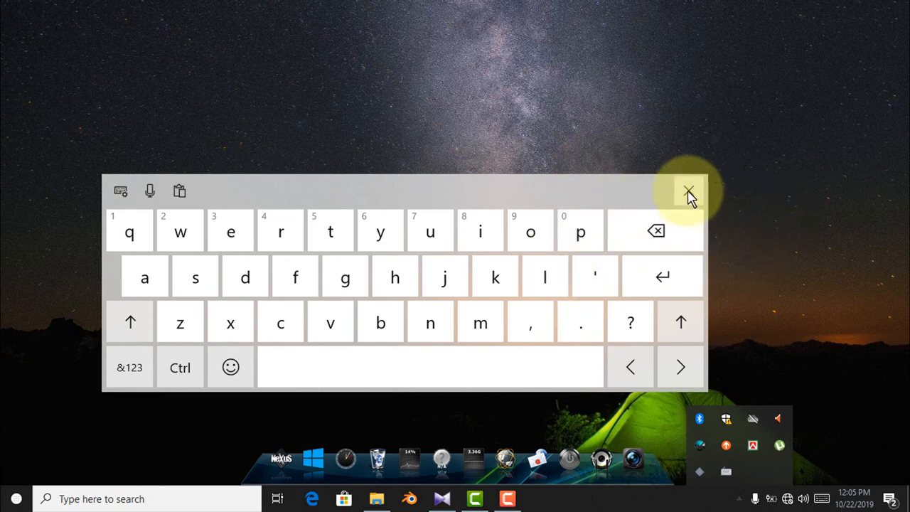
left_click(688, 191)
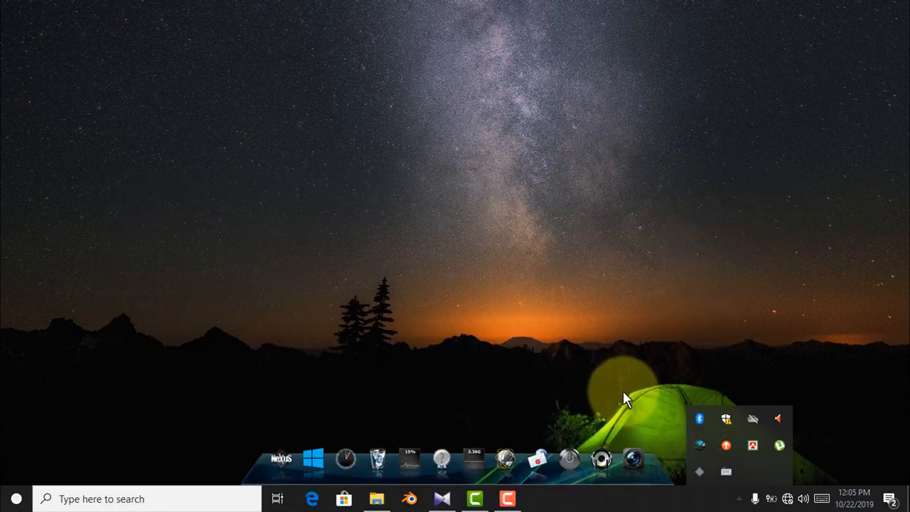